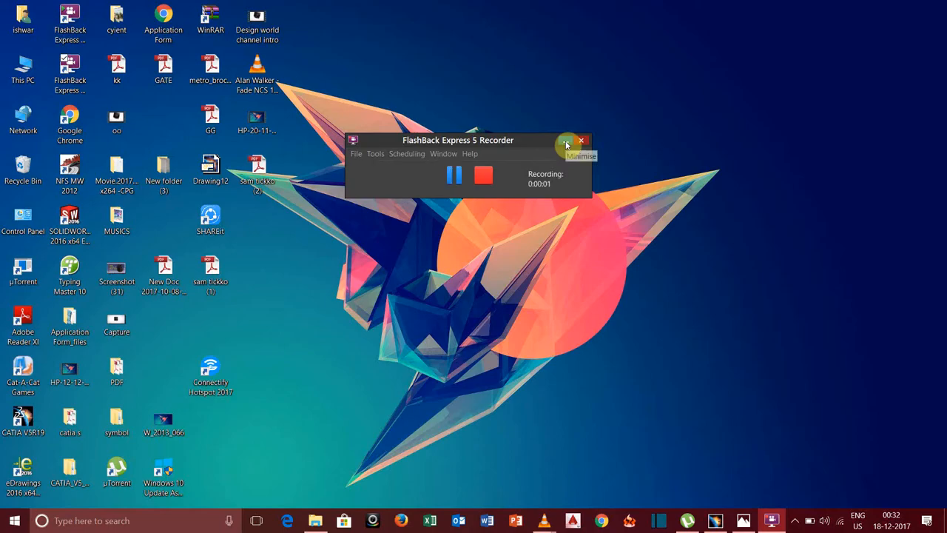
Step: Launch CATIA V5 from the desktop
click(567, 141)
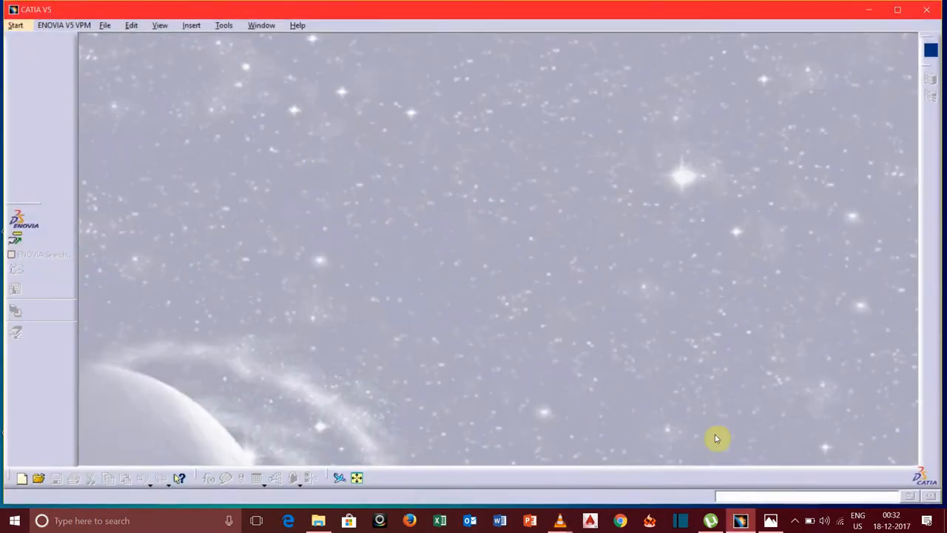
Step: Create a new Part and draw a hexagon sketch on a reference plane
click(12, 24)
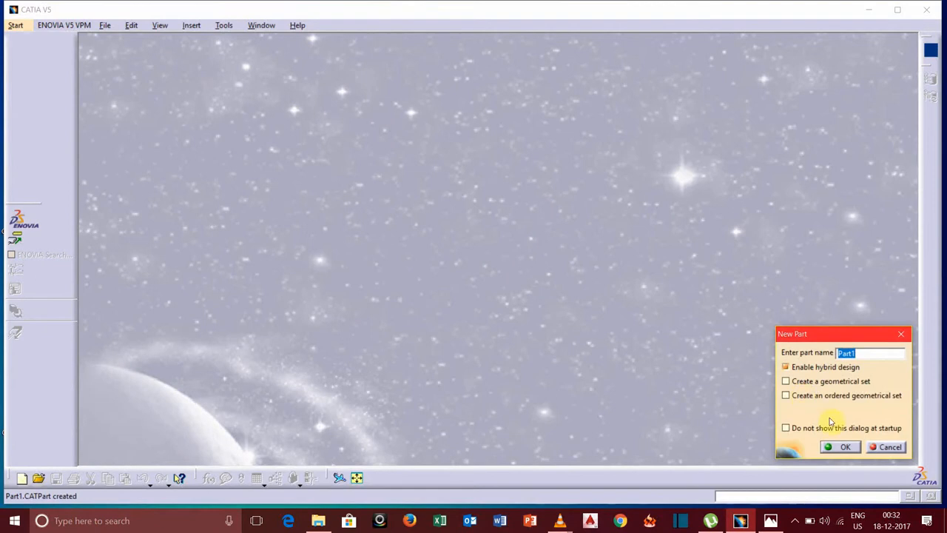
click(839, 447)
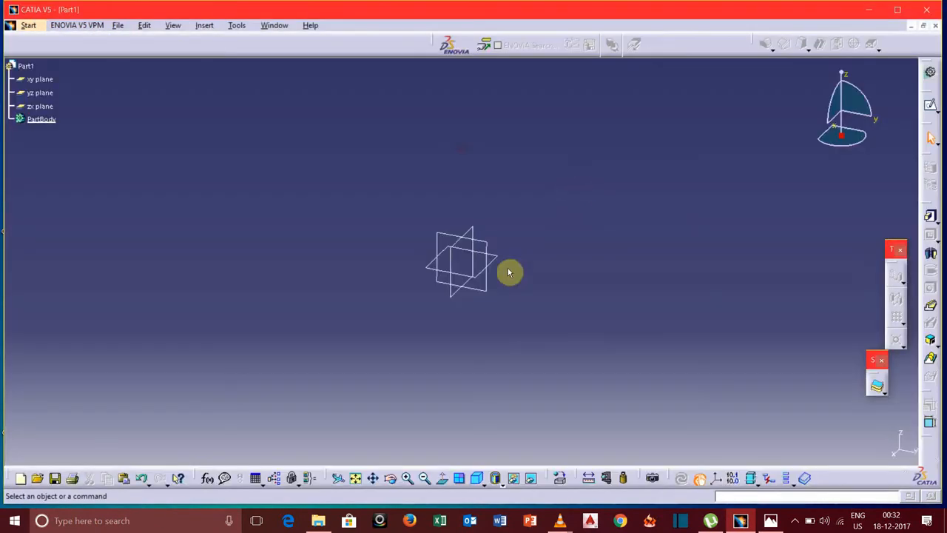
click(40, 92)
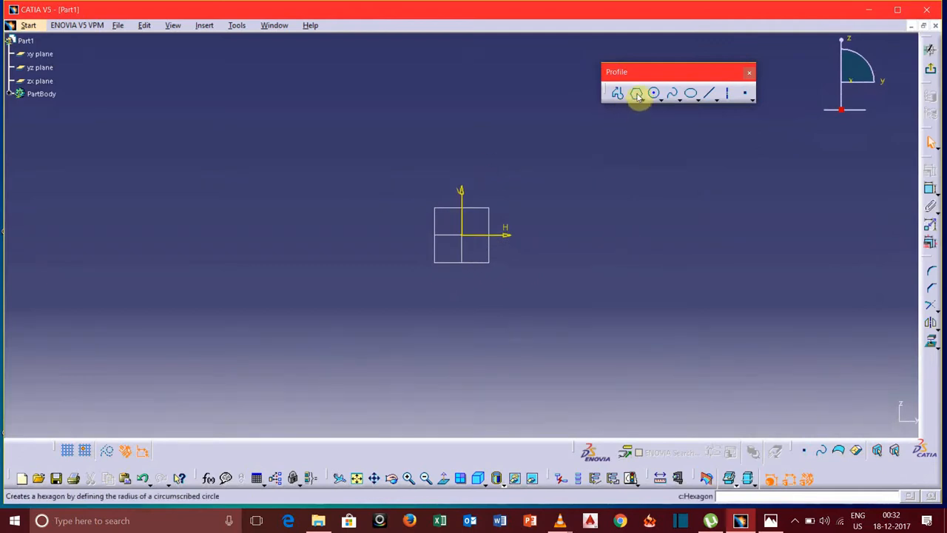
click(636, 92)
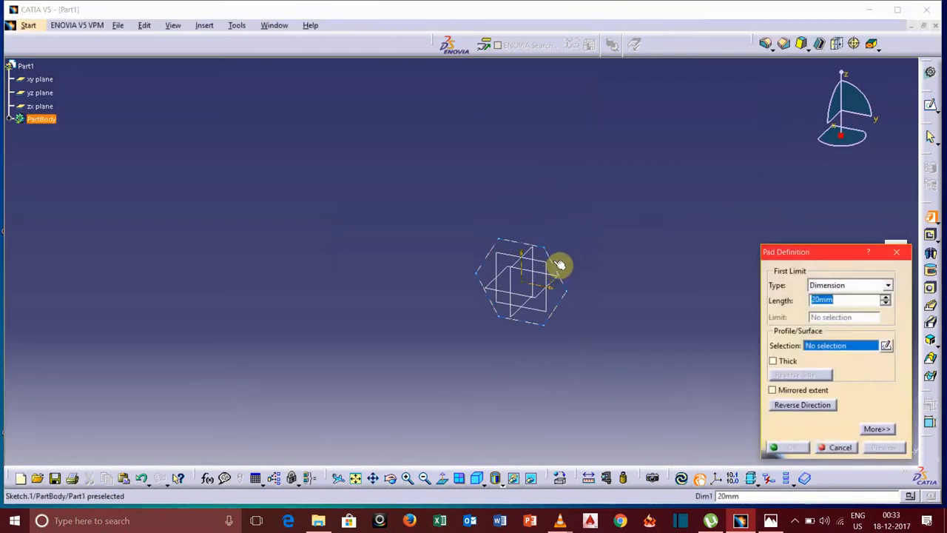
Step: Pad the hexagon sketch (Sketch.1) 20 mm into a solid hexagonal bar
click(558, 266)
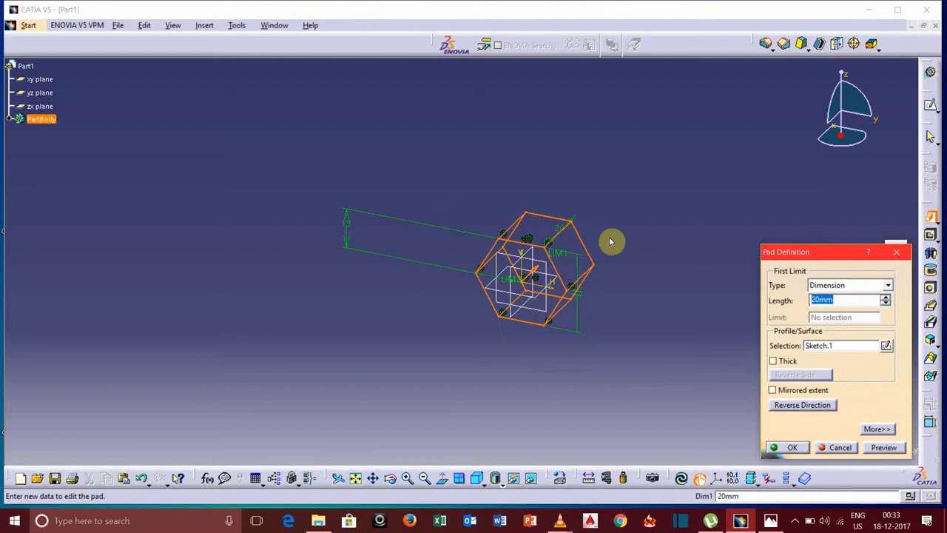
click(788, 447)
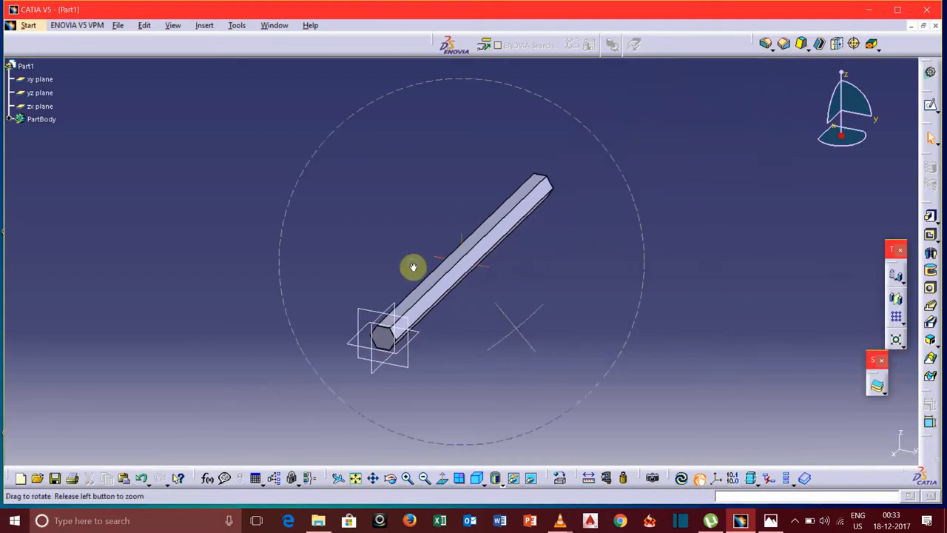
drag(412, 266, 510, 238)
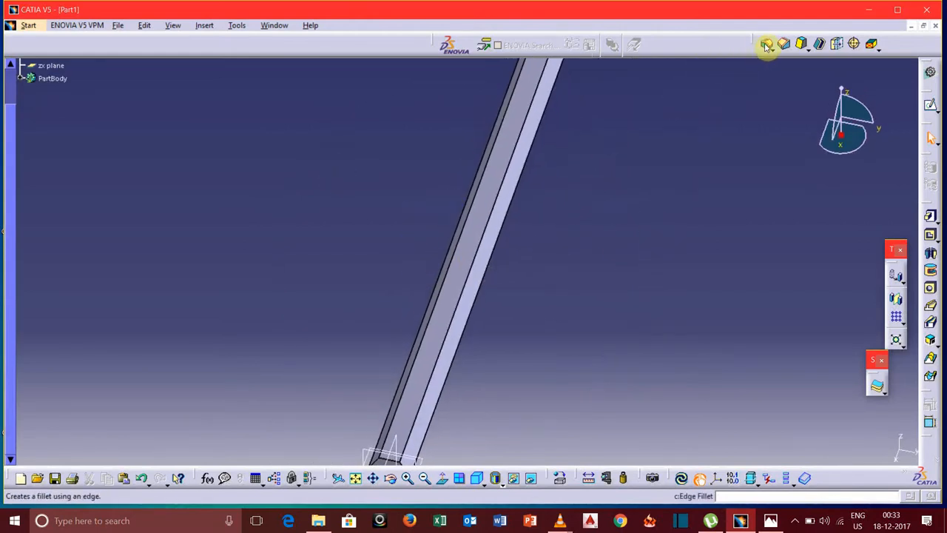
Step: Apply a 5 mm Edge Fillet to the bar's six longitudinal edges
click(764, 45)
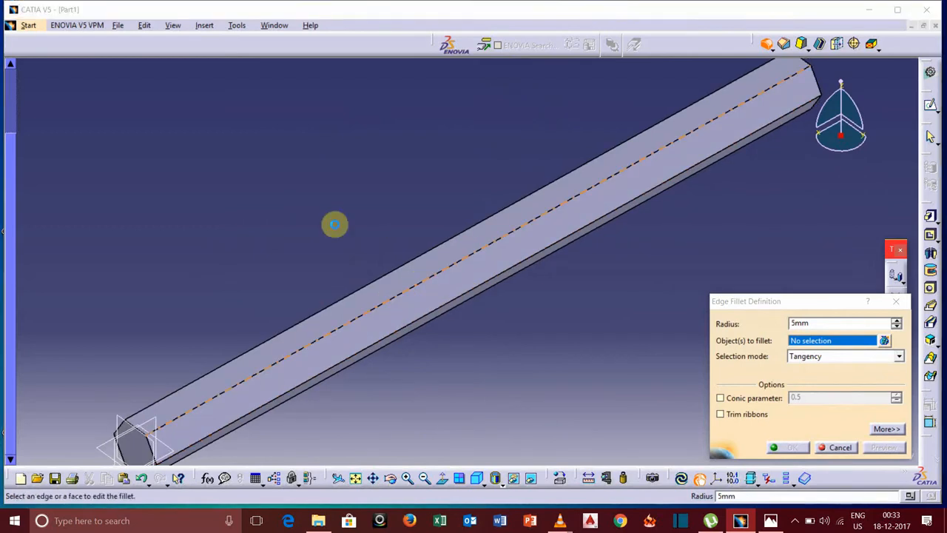
click(442, 289)
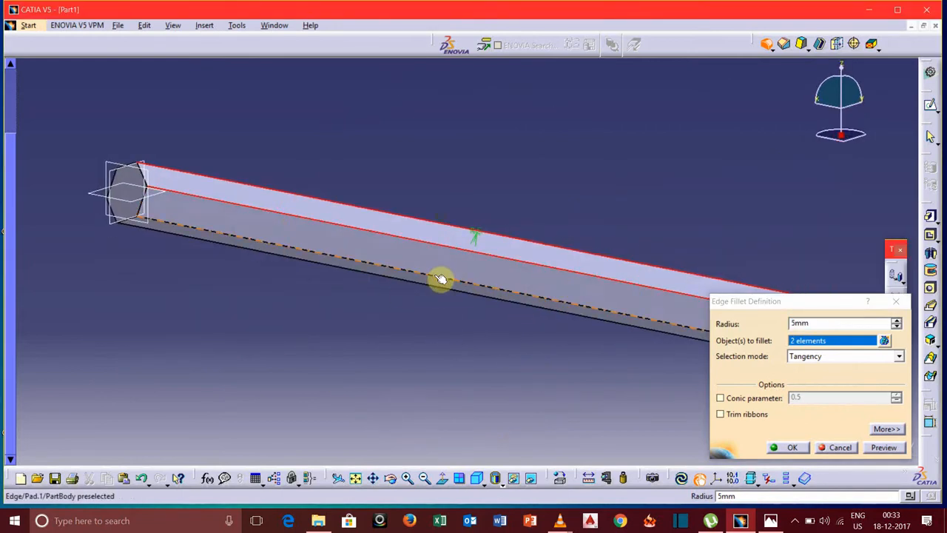
click(437, 279)
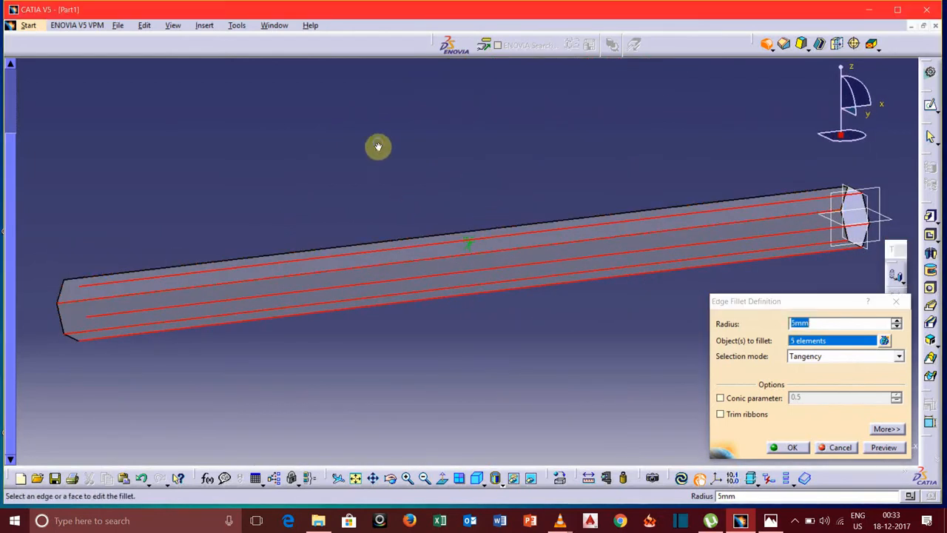
drag(378, 146, 490, 270)
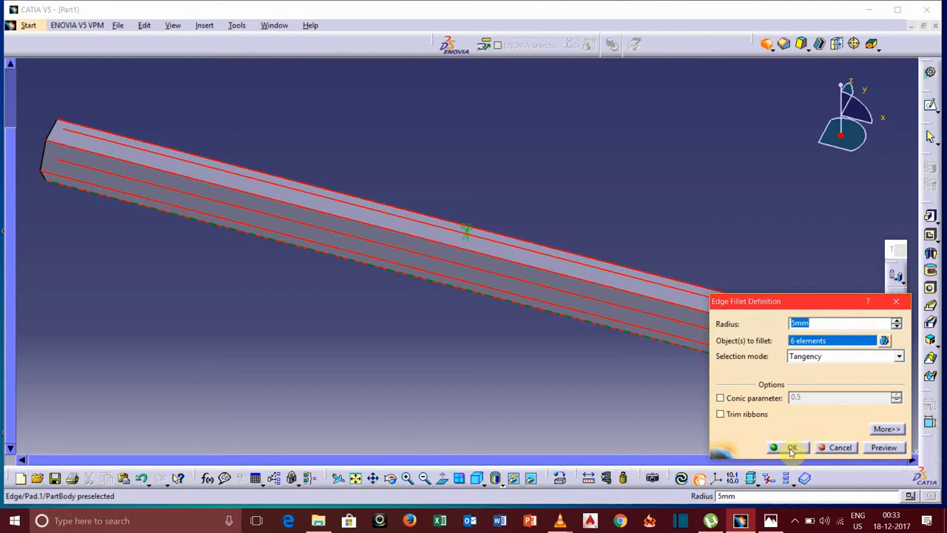
mouse_move(734, 332)
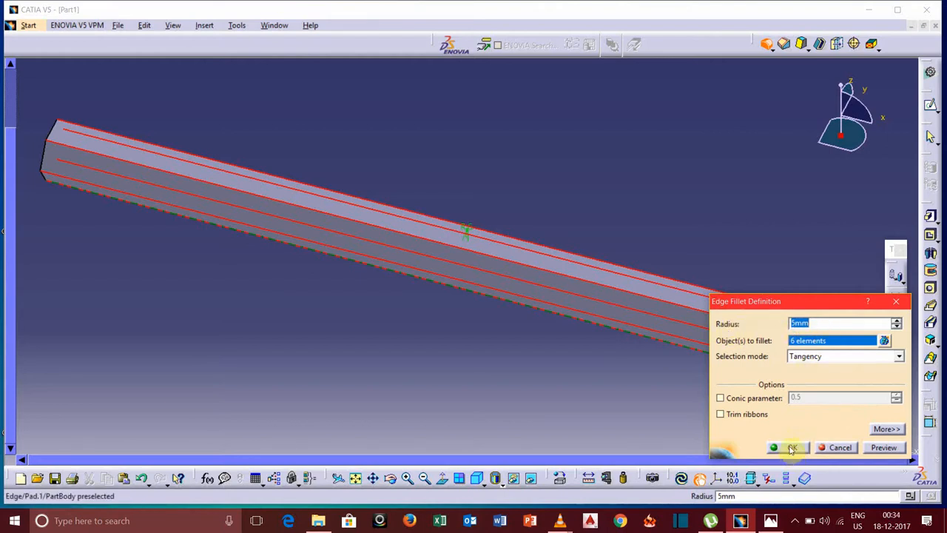
click(787, 447)
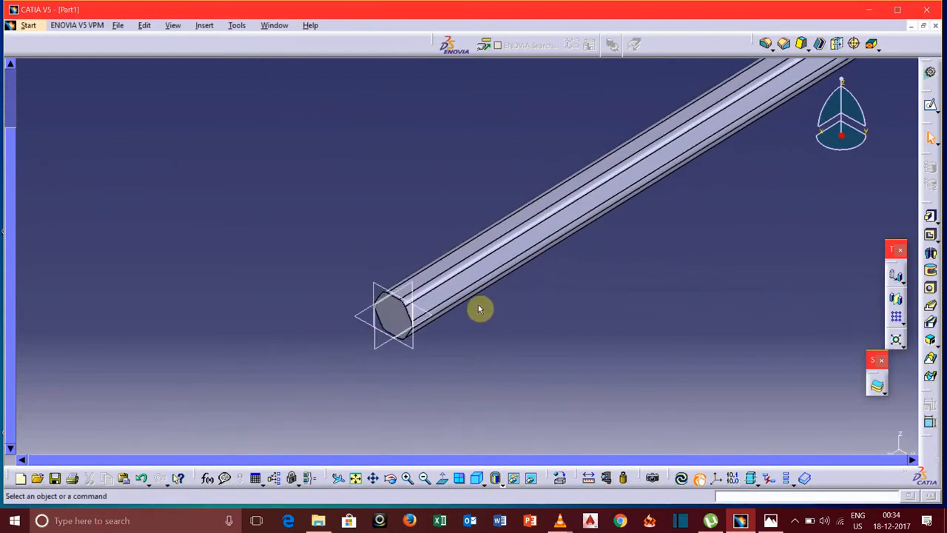
mouse_move(407, 290)
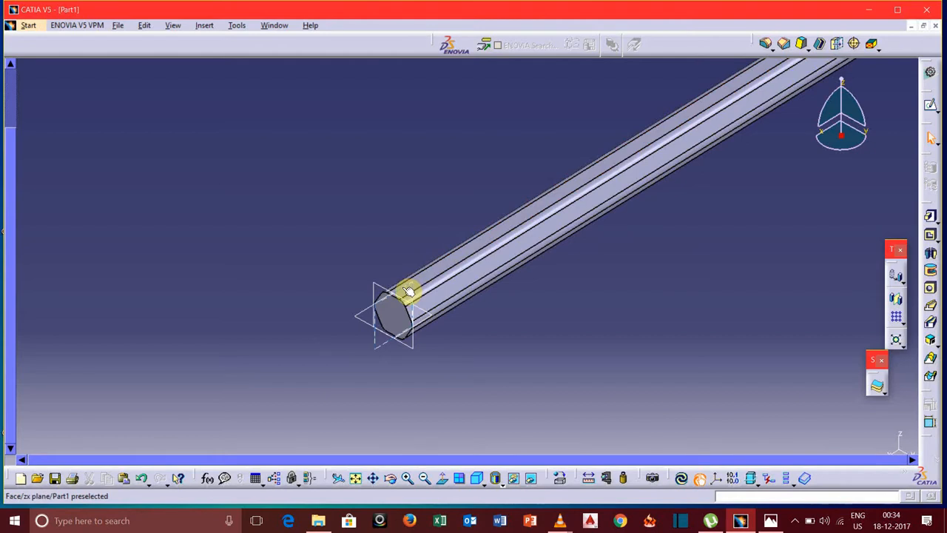
Step: Sketch a closed, slanted tip profile from the origin on the zx plane
click(405, 291)
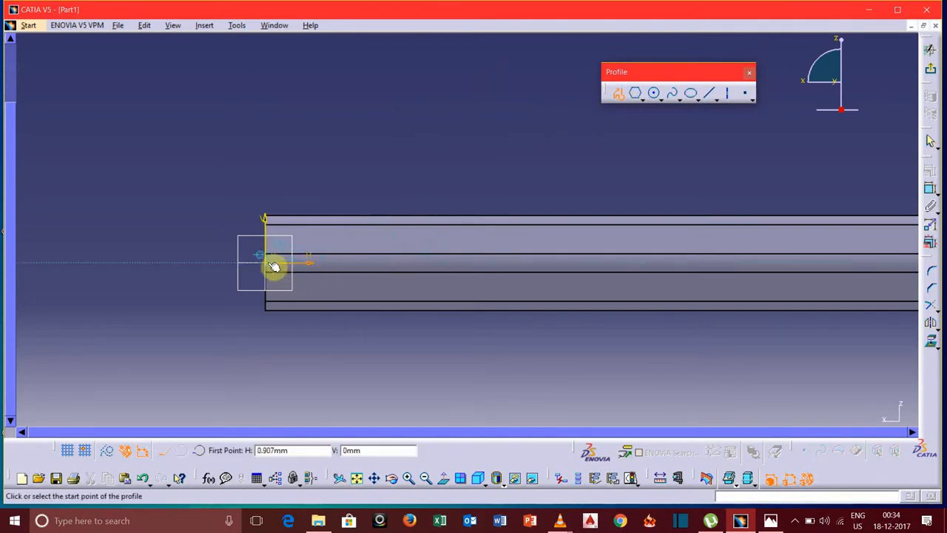
click(273, 265)
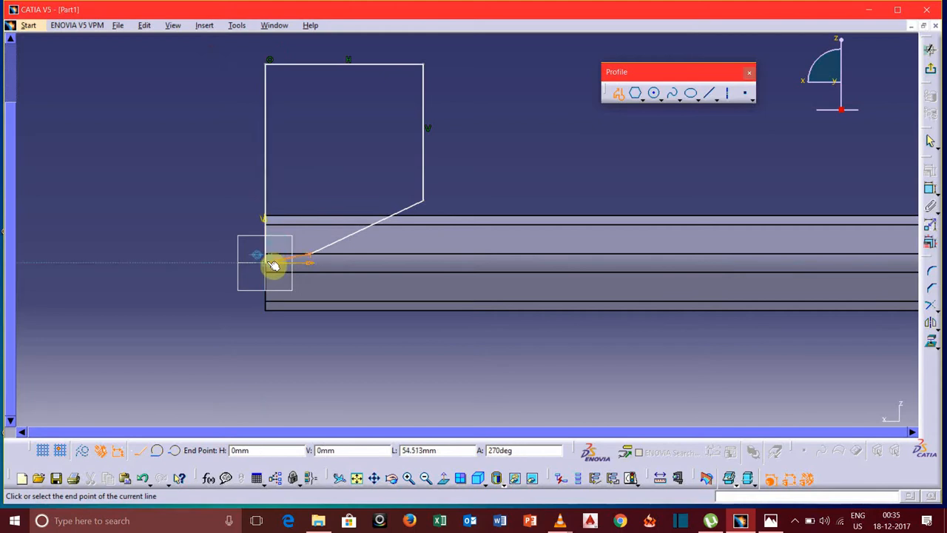
click(272, 264)
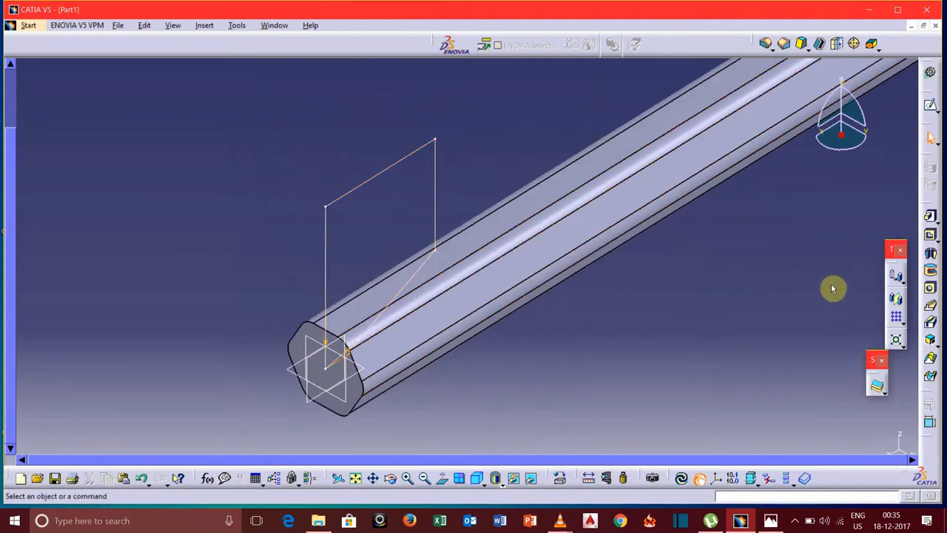
mouse_move(931, 272)
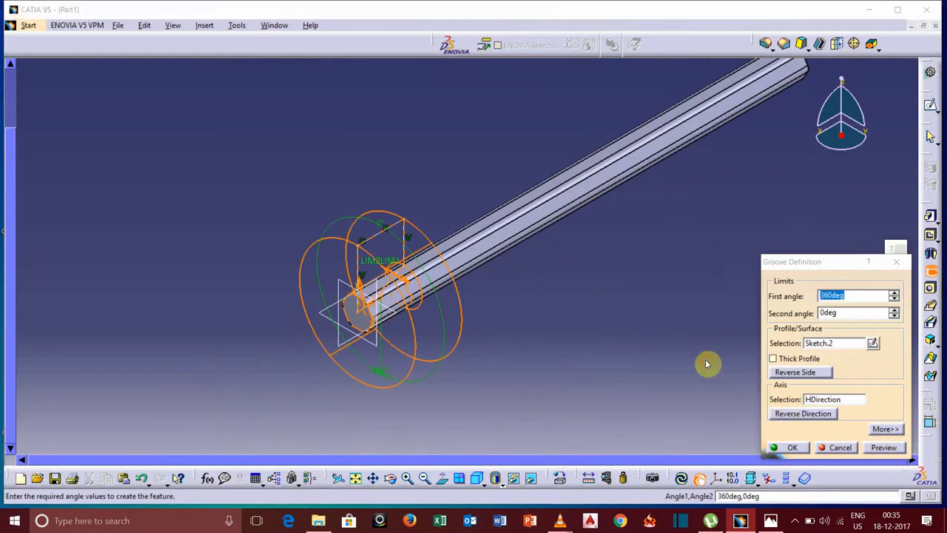
Step: Groove Sketch.2 360° about the H axis to sharpen the bar's end
click(792, 446)
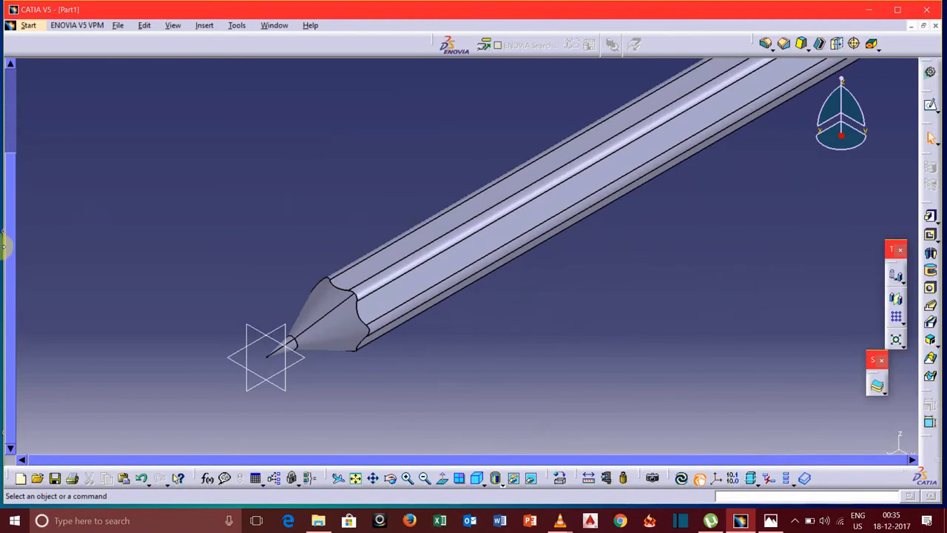
mouse_move(16, 193)
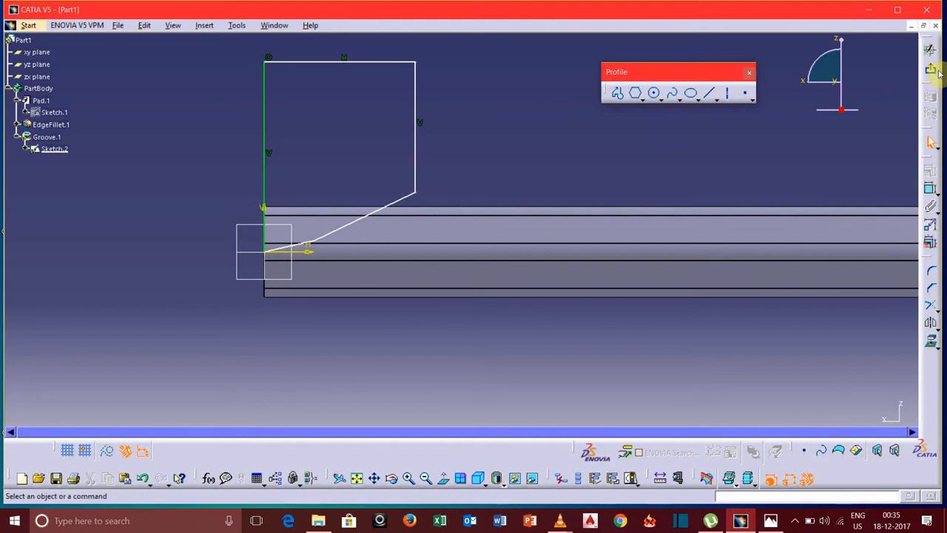
mouse_move(746, 58)
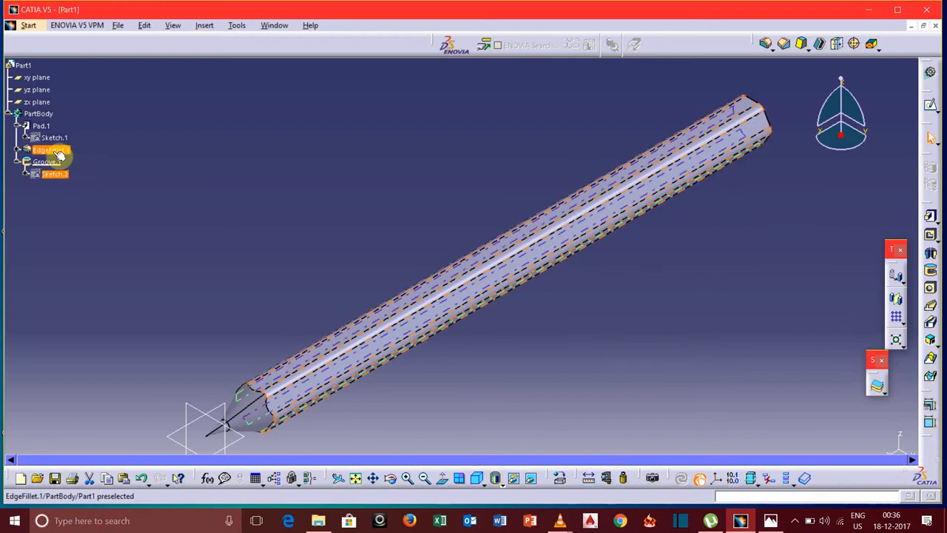
Step: Set EdgeFillet.1's fill colour to black in its Properties
right_click(48, 151)
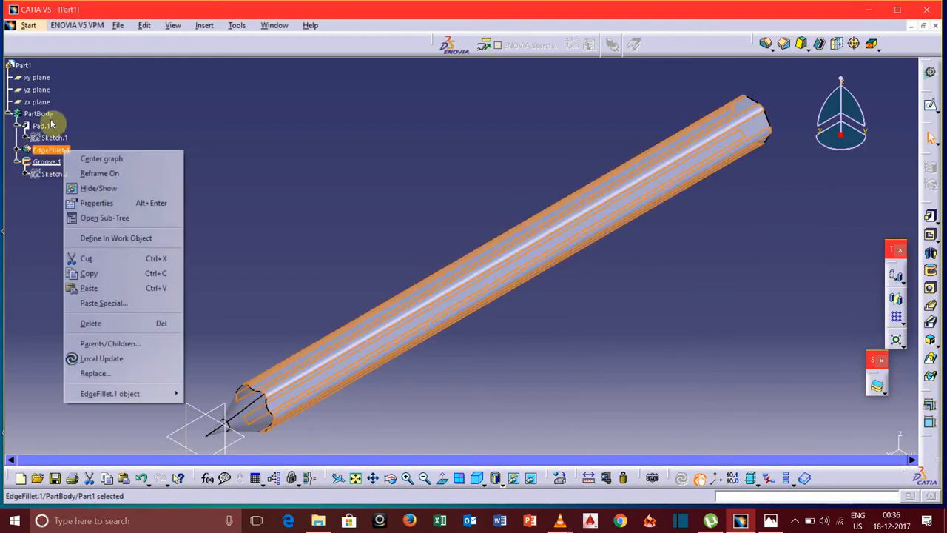
click(97, 202)
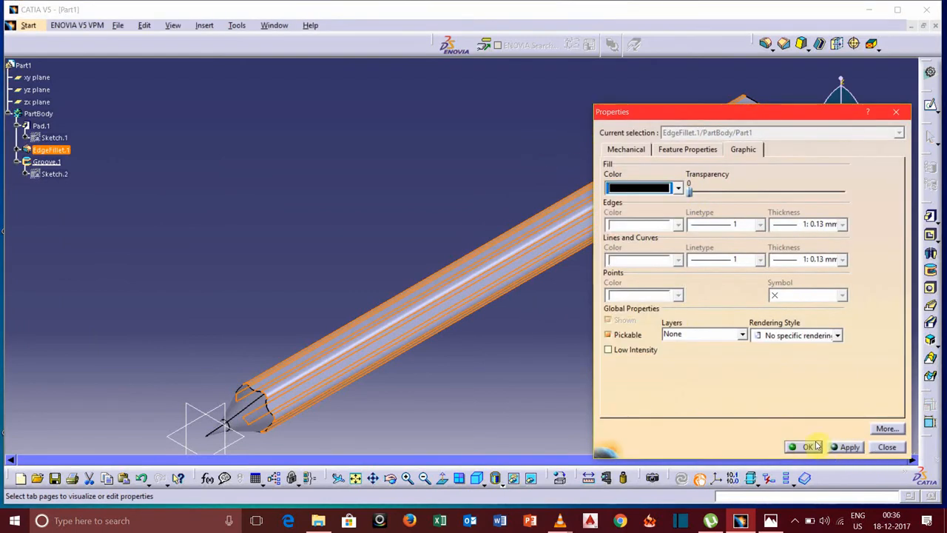
click(809, 447)
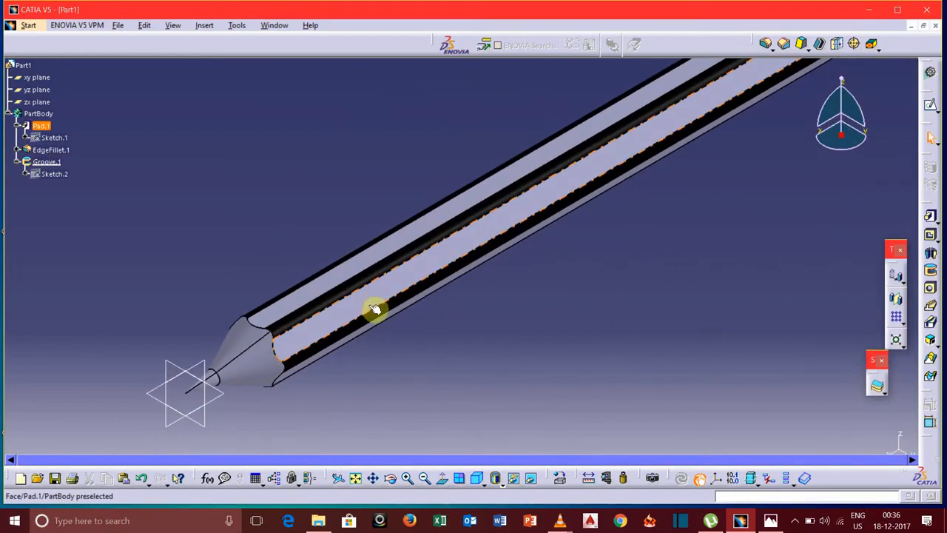
mouse_move(290, 348)
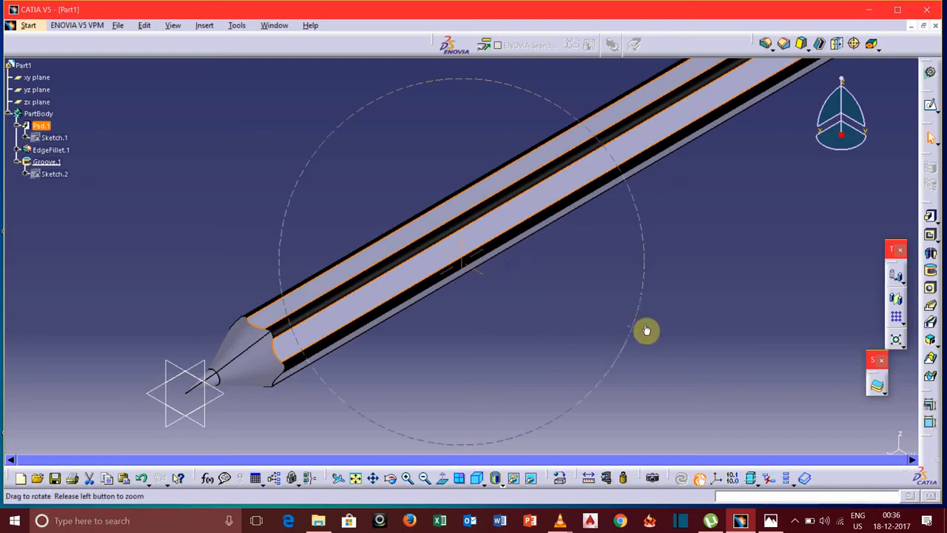
Step: Set the fill colour of the pencil body's flat side faces to red
drag(646, 330, 368, 390)
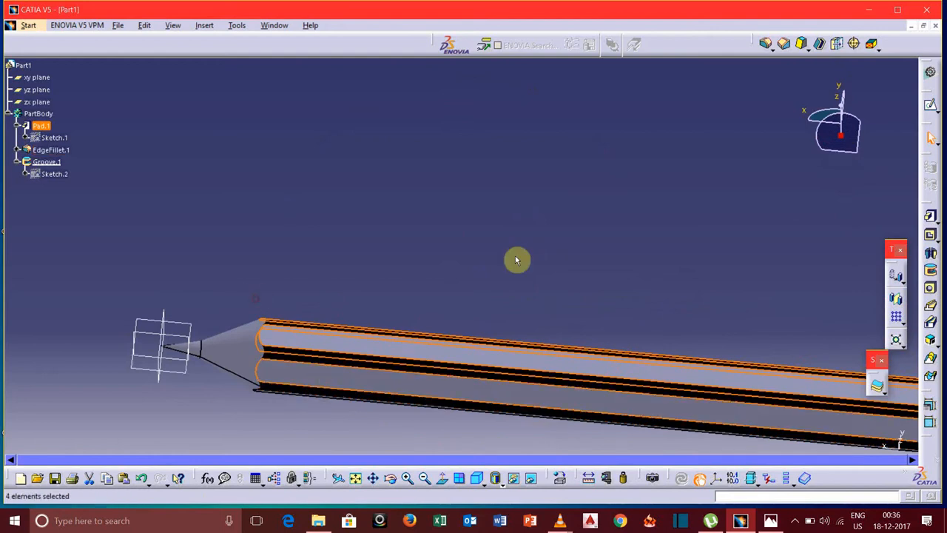
drag(516, 260, 504, 141)
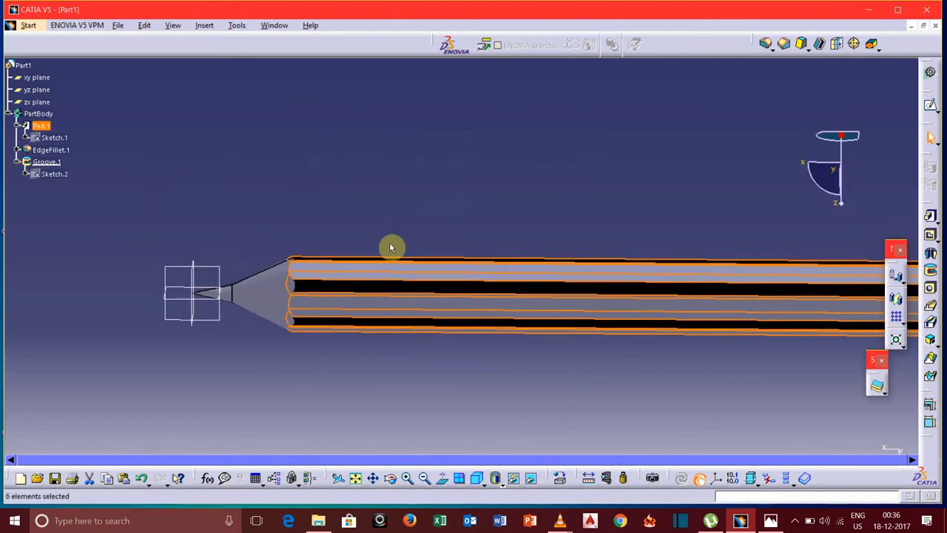
right_click(390, 247)
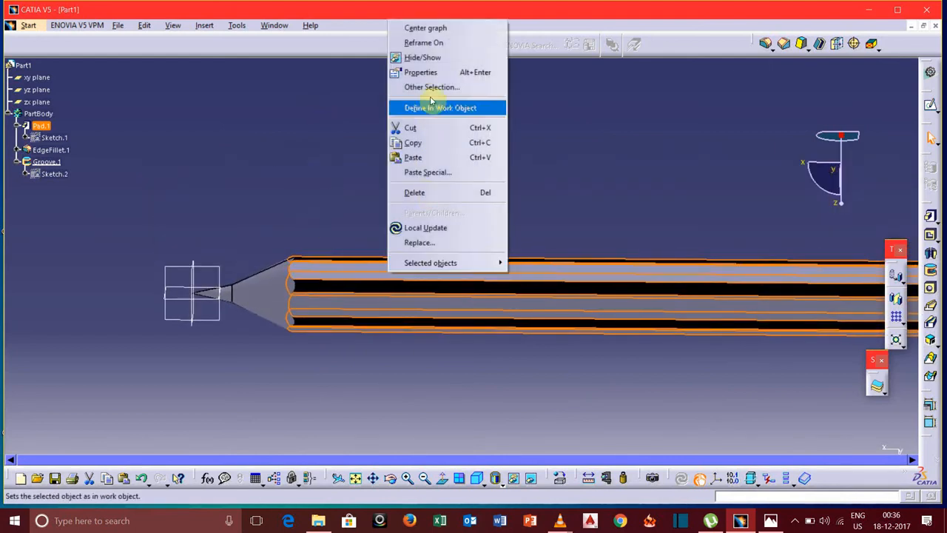
click(419, 72)
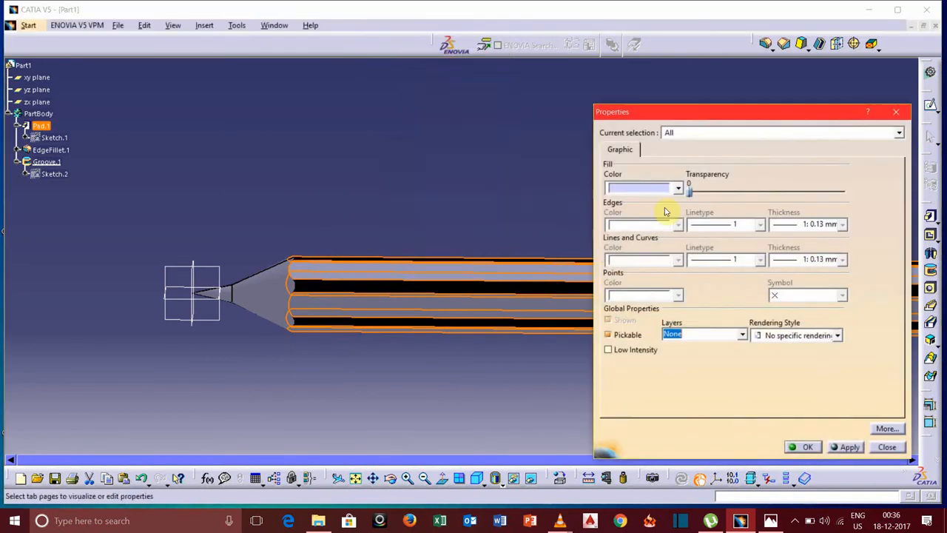
click(676, 188)
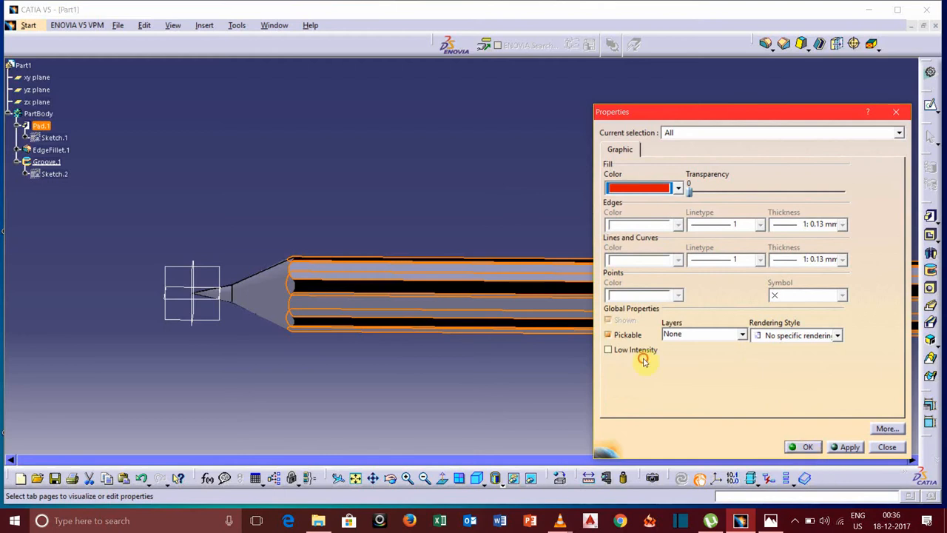
click(803, 447)
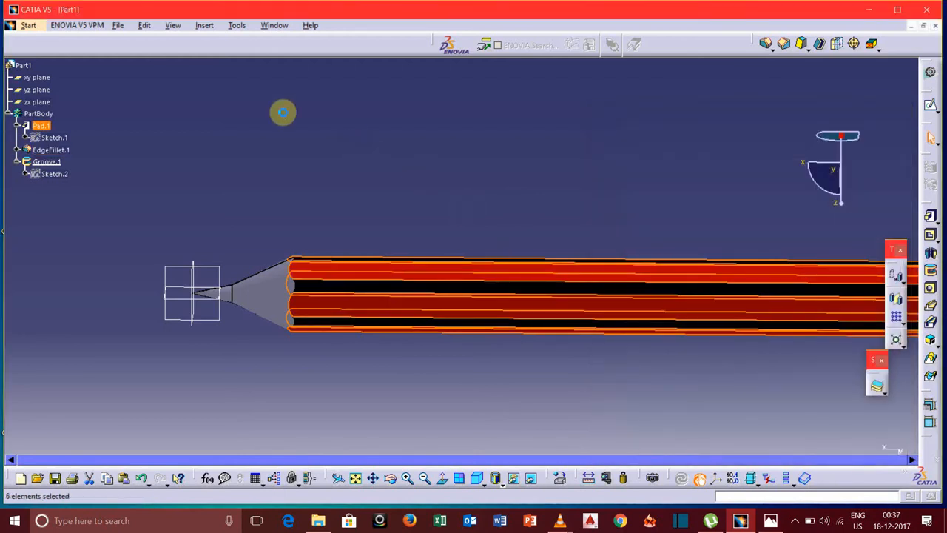
drag(283, 112, 374, 279)
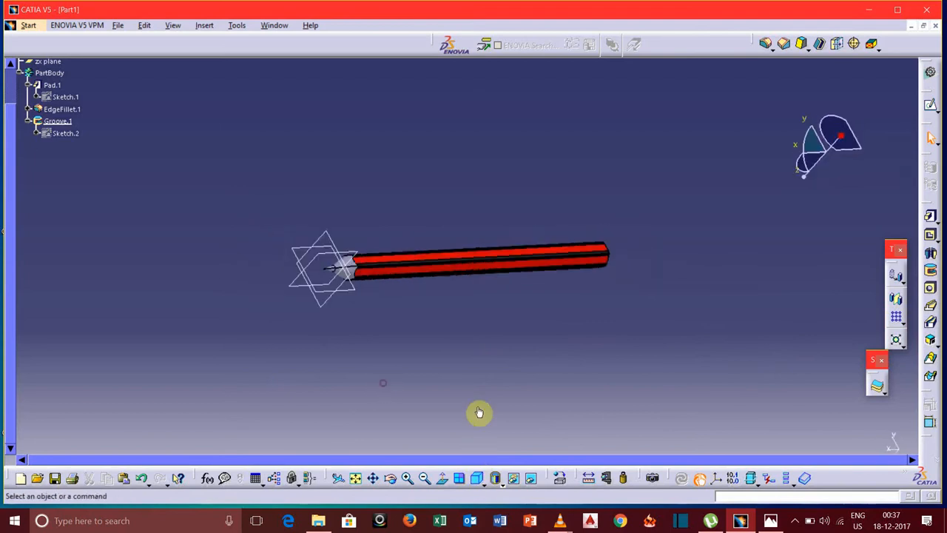
drag(479, 412, 355, 235)
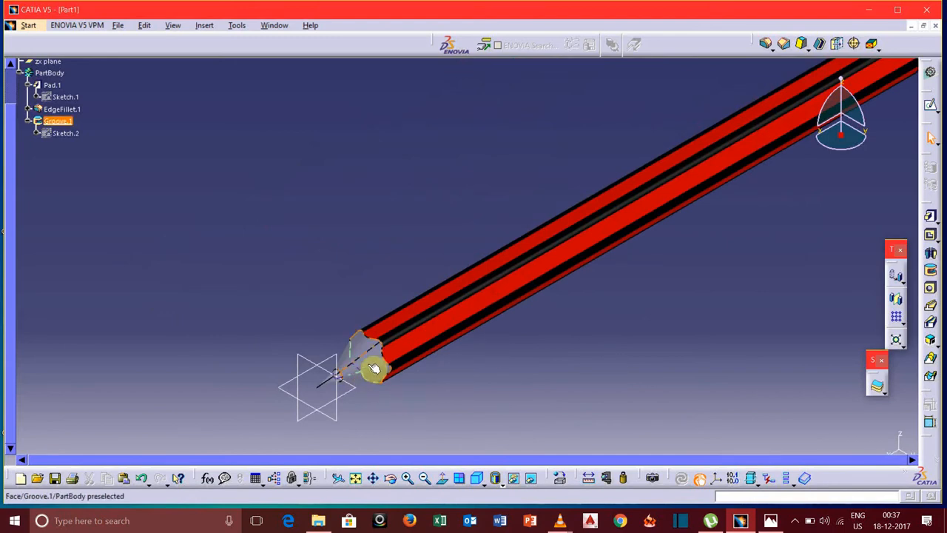
Step: Colour the tip's cone face brown and the lead point black
right_click(372, 368)
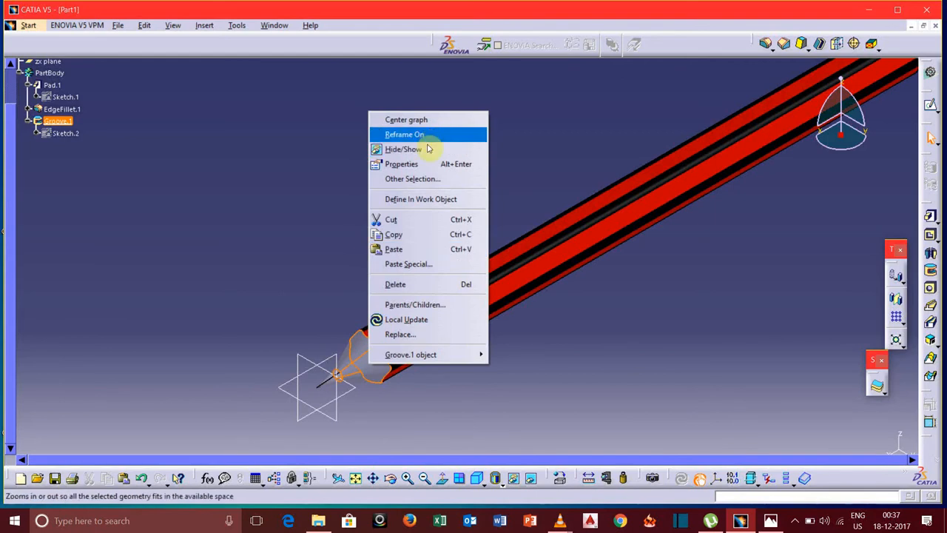
click(401, 163)
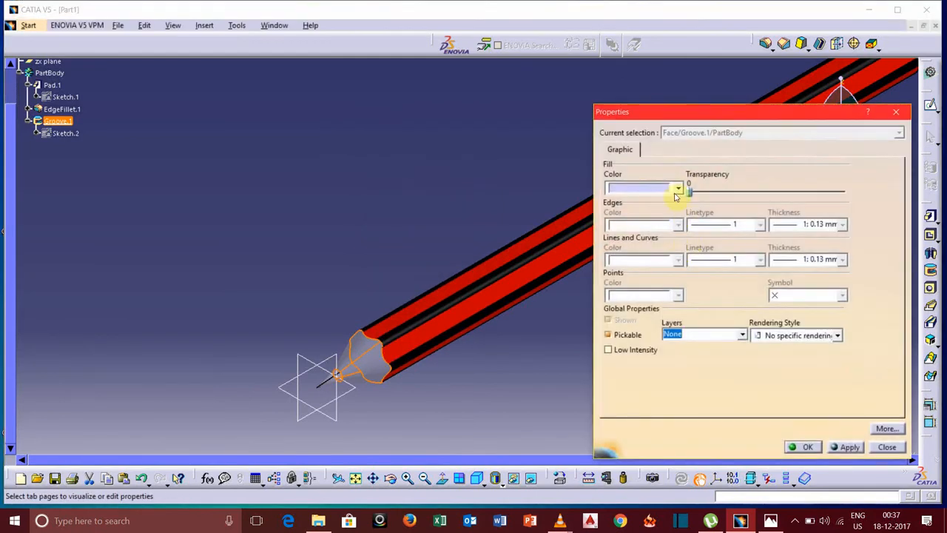
click(677, 187)
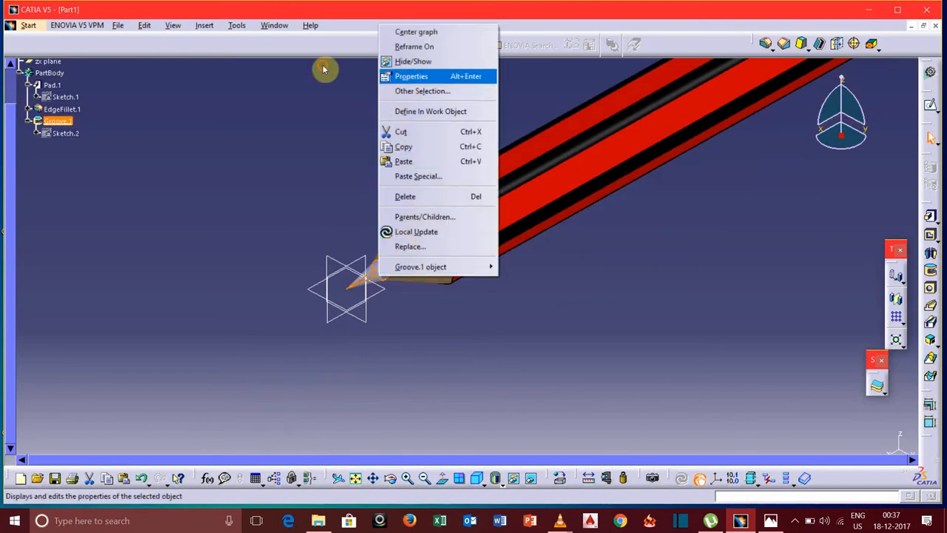
click(411, 75)
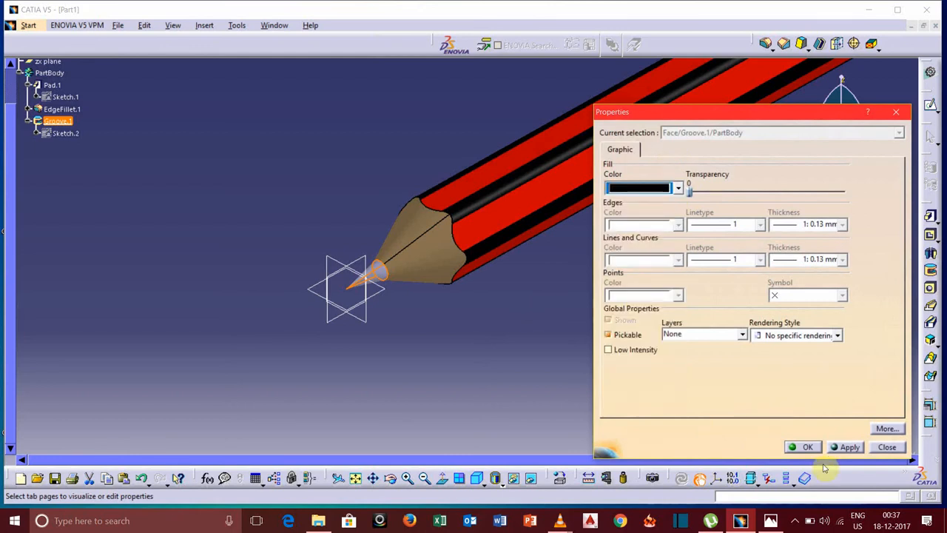
click(887, 447)
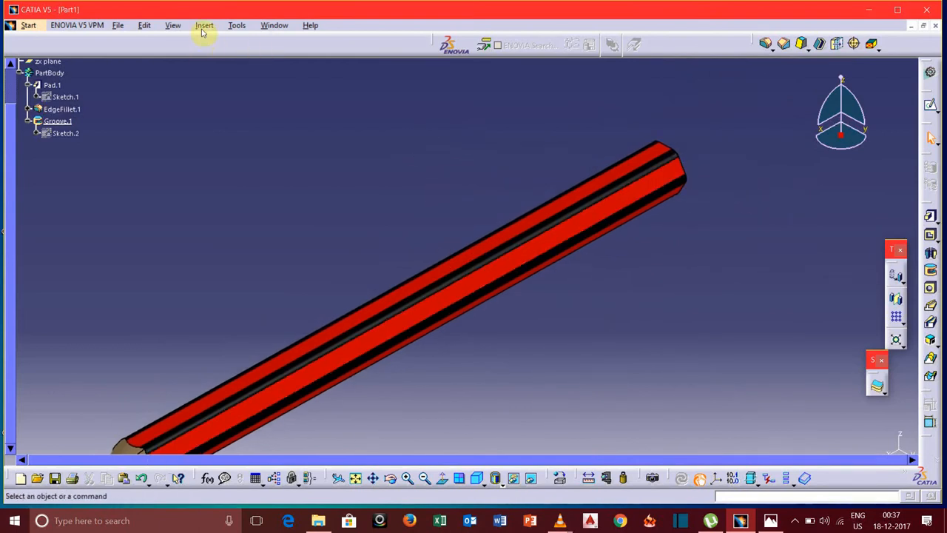
Step: Insert a new body into the part
click(205, 25)
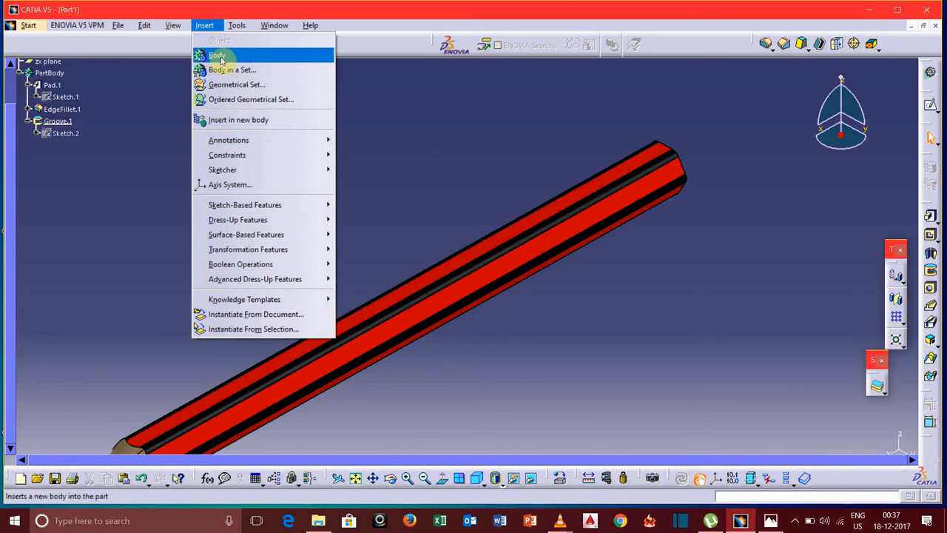
click(231, 54)
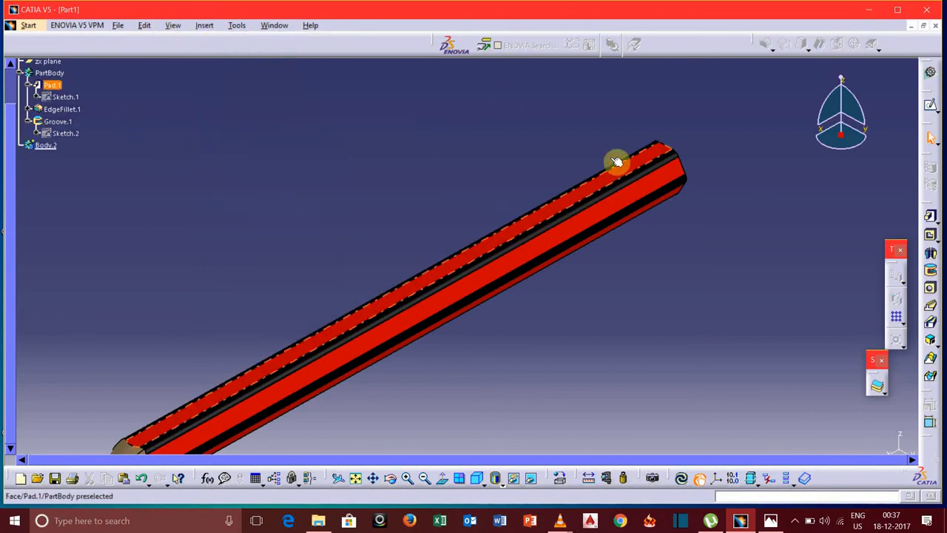
drag(618, 162, 554, 156)
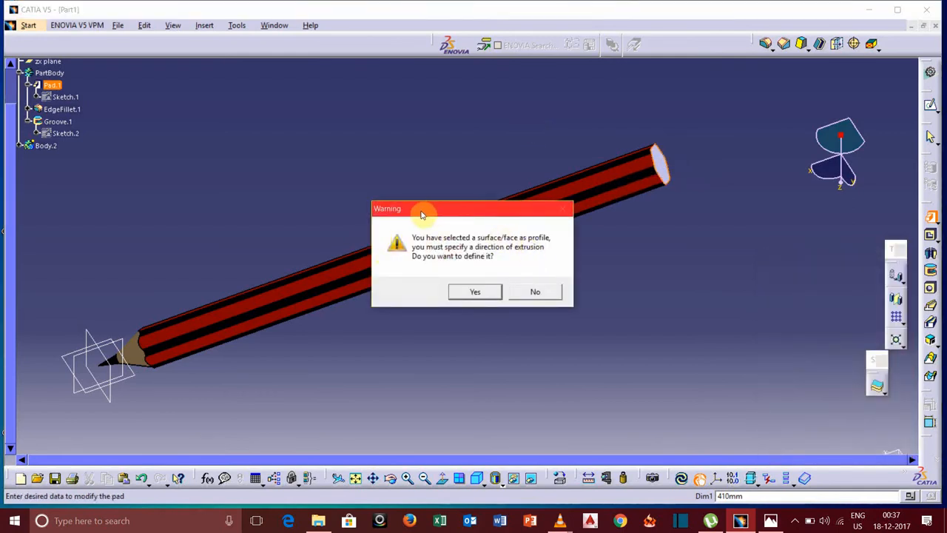
mouse_move(458, 271)
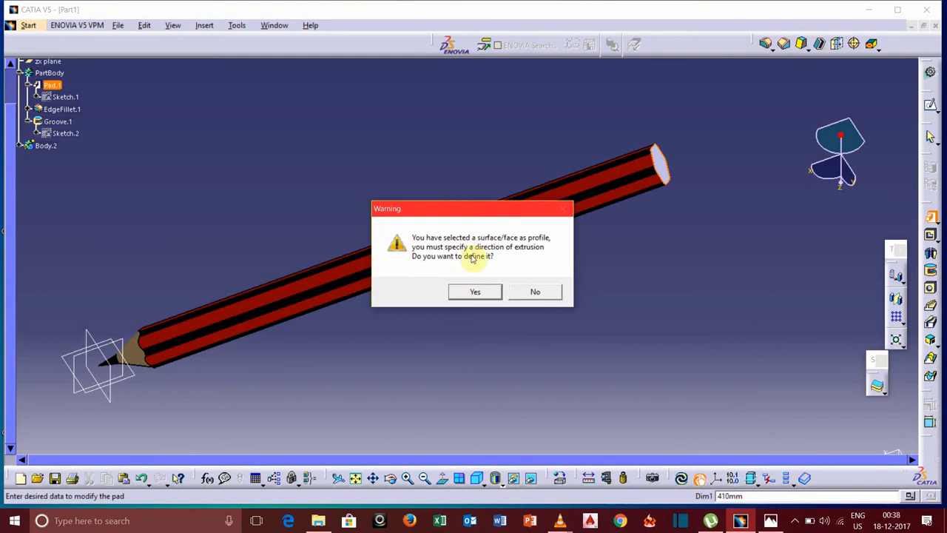
Step: Pad the pencil's back end 35 along its axis as the end cap
click(474, 292)
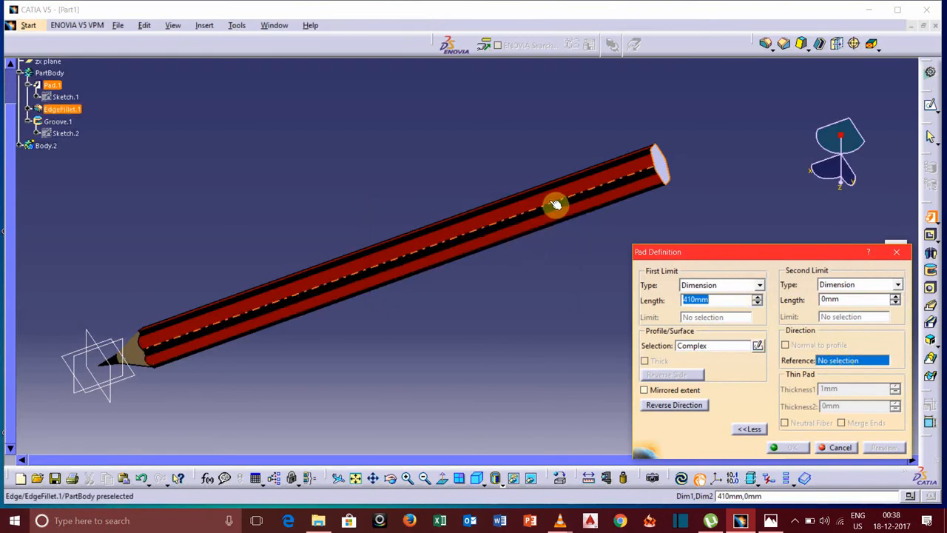
mouse_move(554, 205)
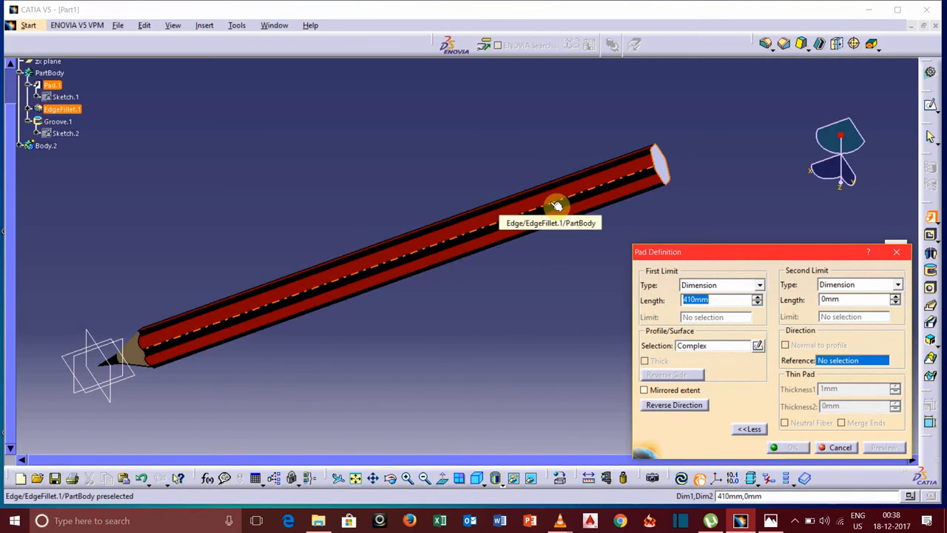
mouse_move(556, 212)
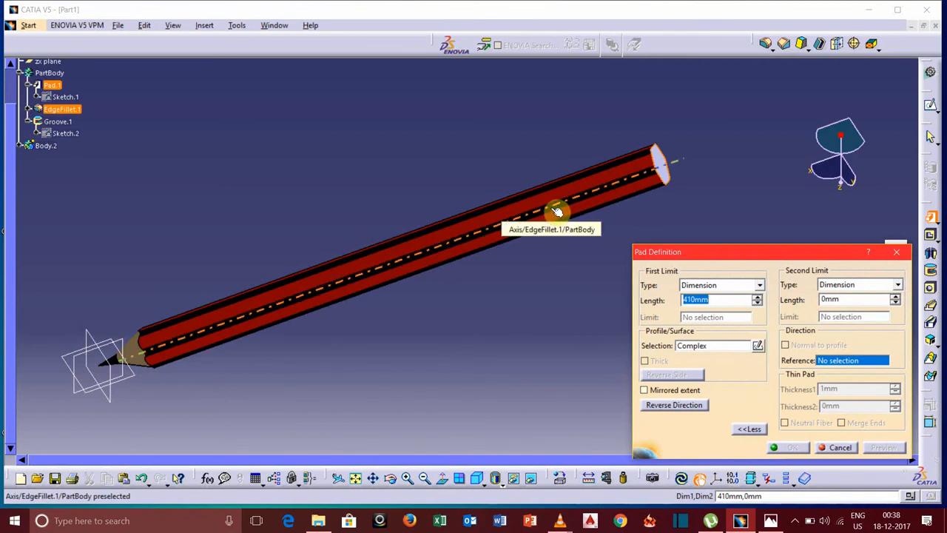
click(557, 209)
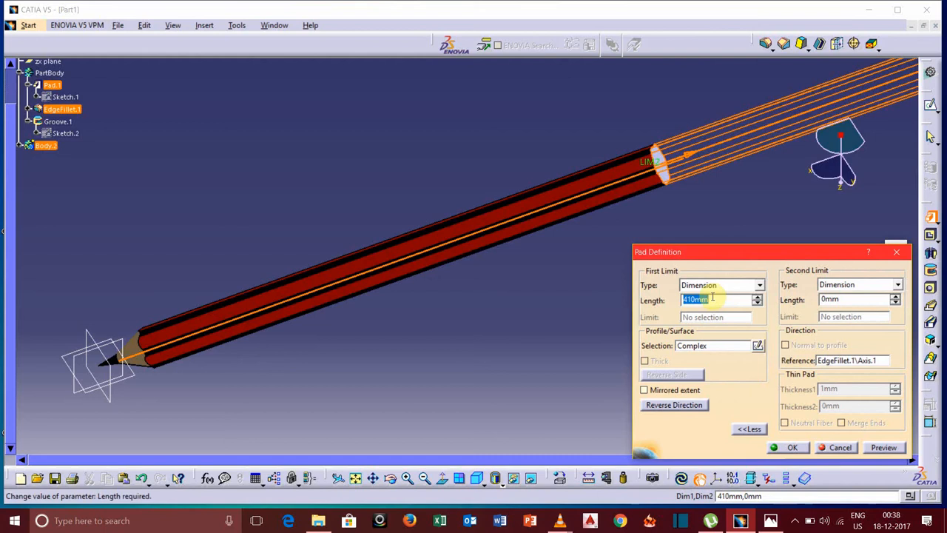
text(3)
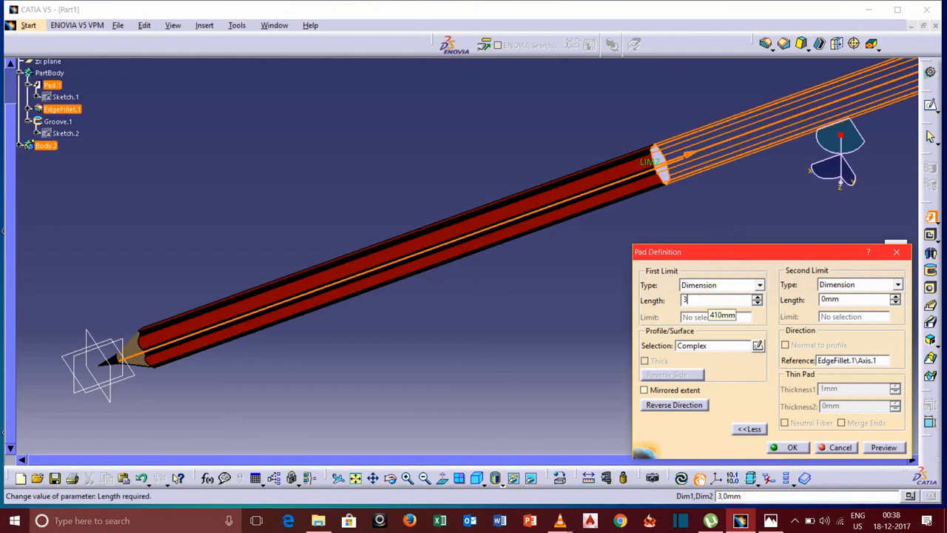
text(5)
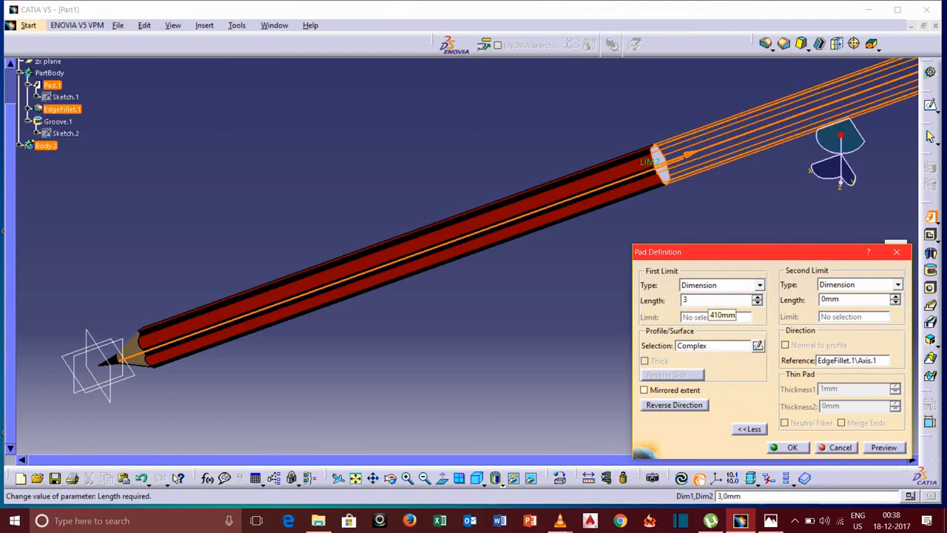
click(787, 447)
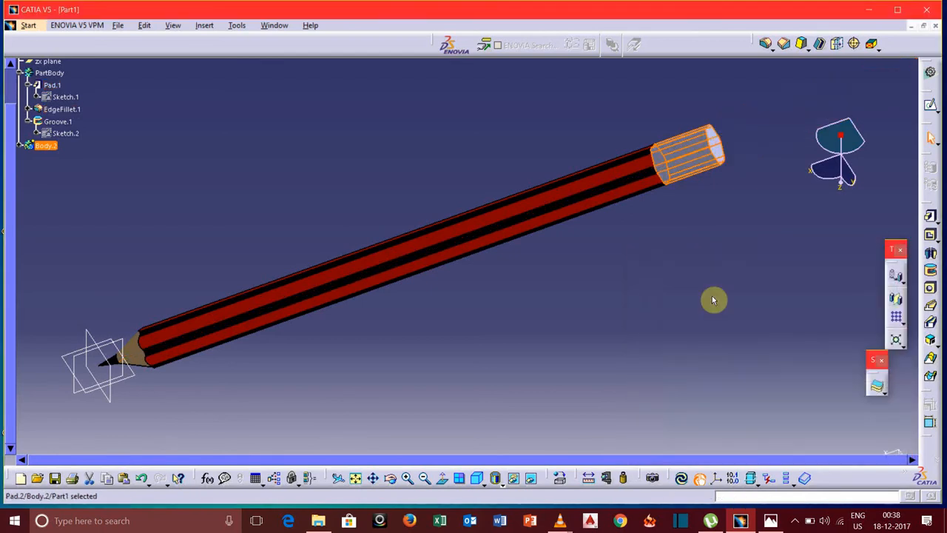
Step: Set Body.2's fill colour to black in its Properties dialog
click(46, 145)
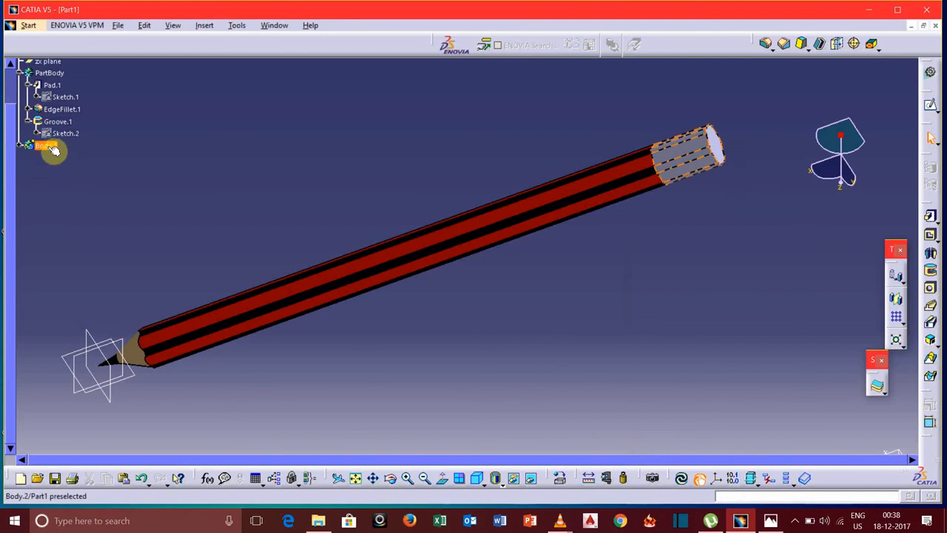
mouse_move(50, 151)
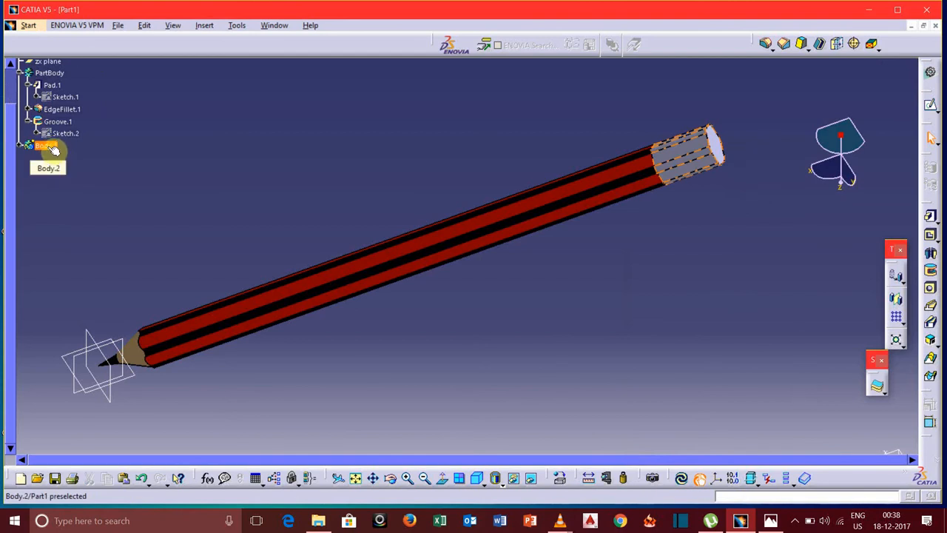
right_click(45, 147)
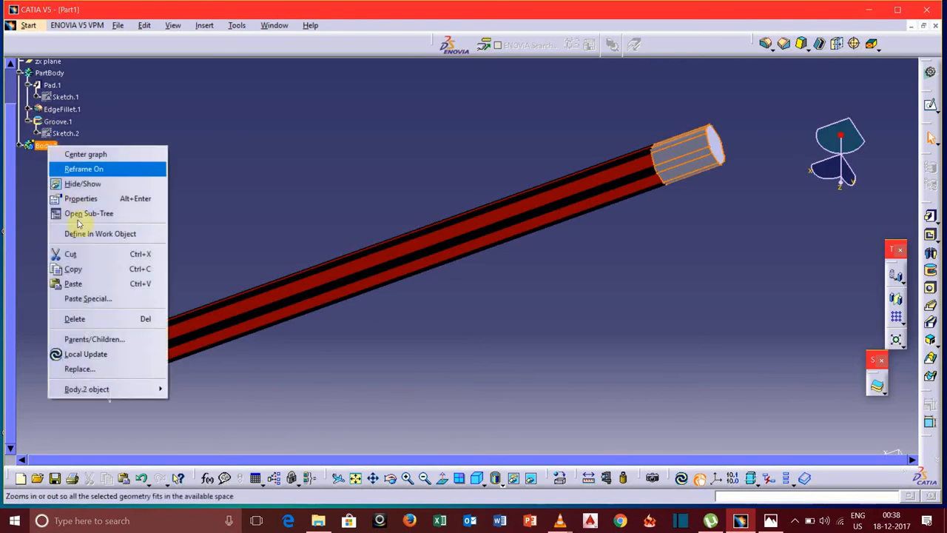
click(79, 198)
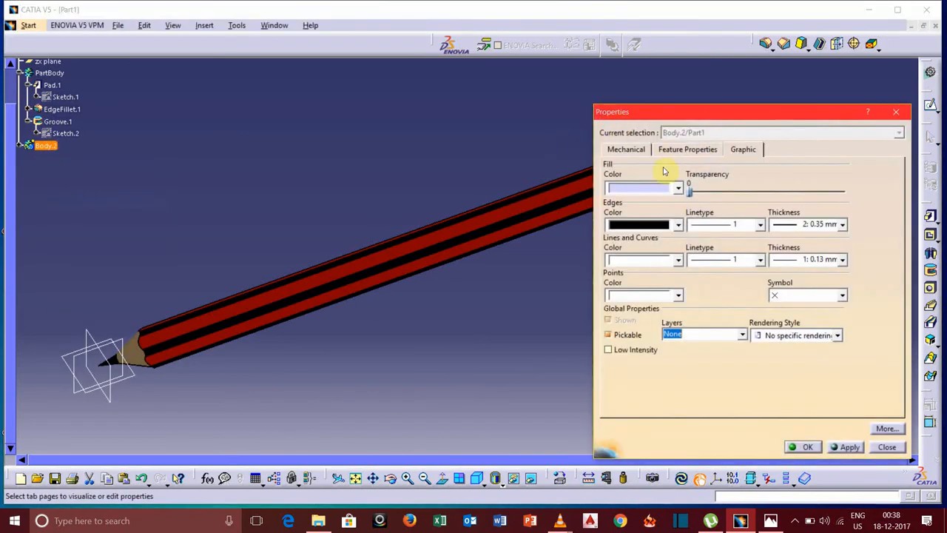
click(677, 187)
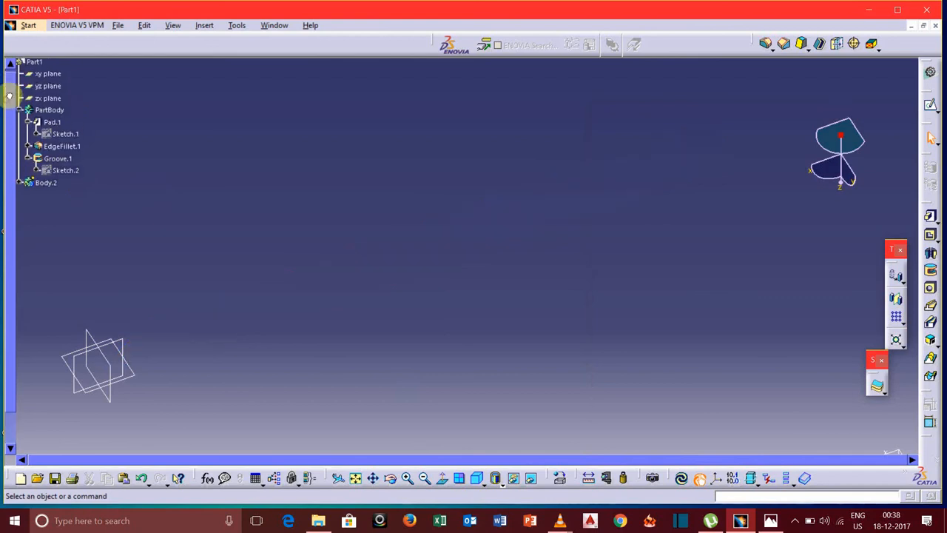
Step: Select the xy, yz and zx planes together and hide them with Hide/Show
click(40, 76)
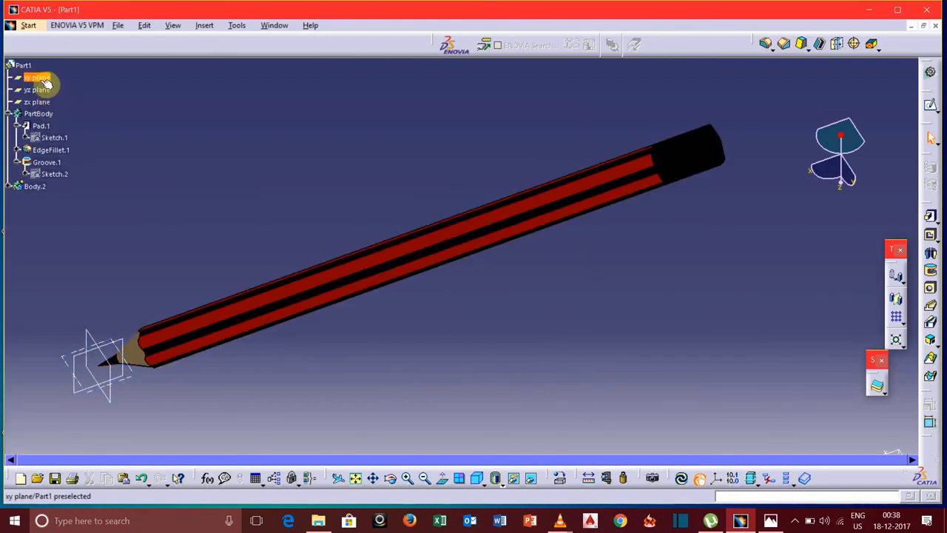
click(36, 115)
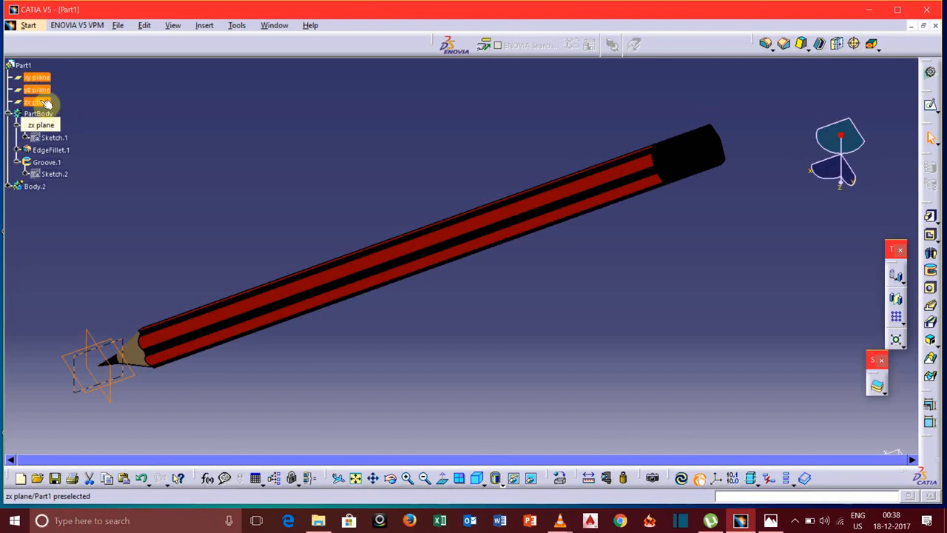
right_click(39, 100)
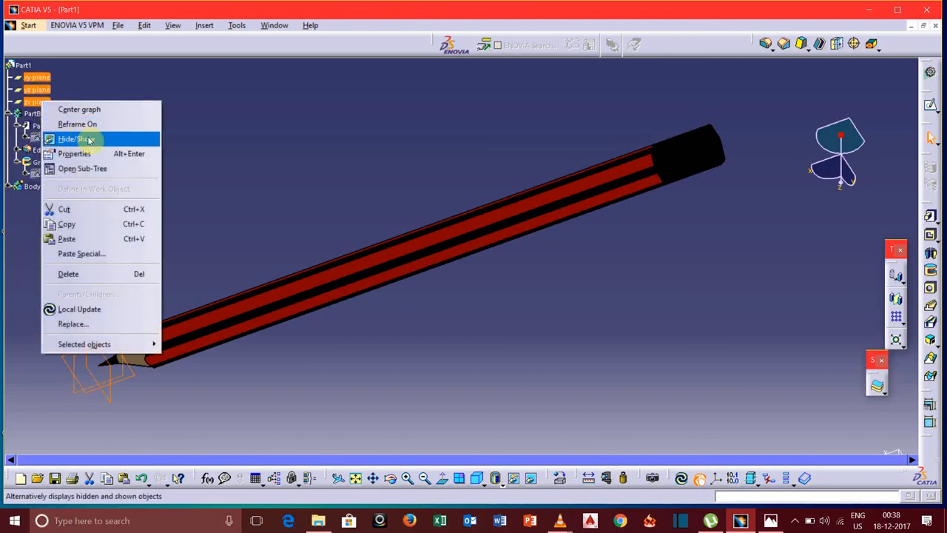
click(76, 139)
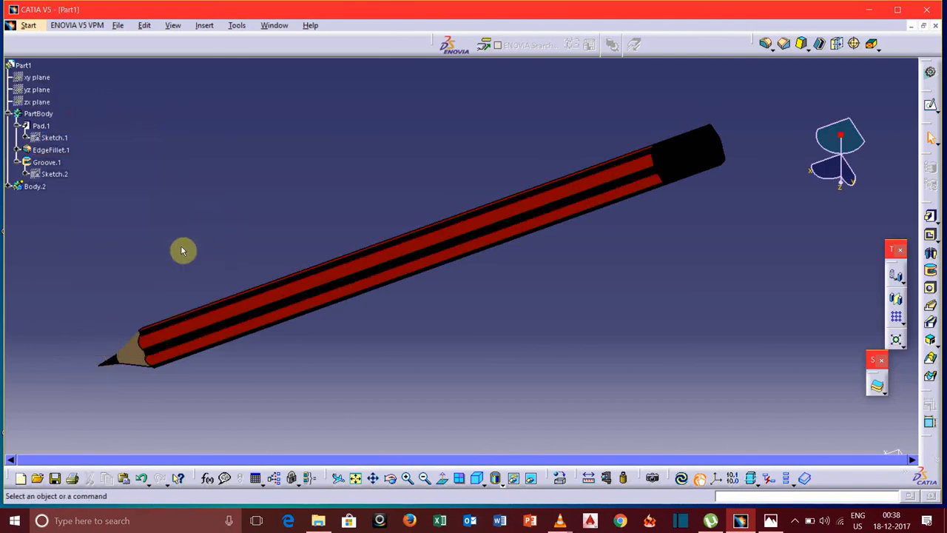
mouse_move(479, 479)
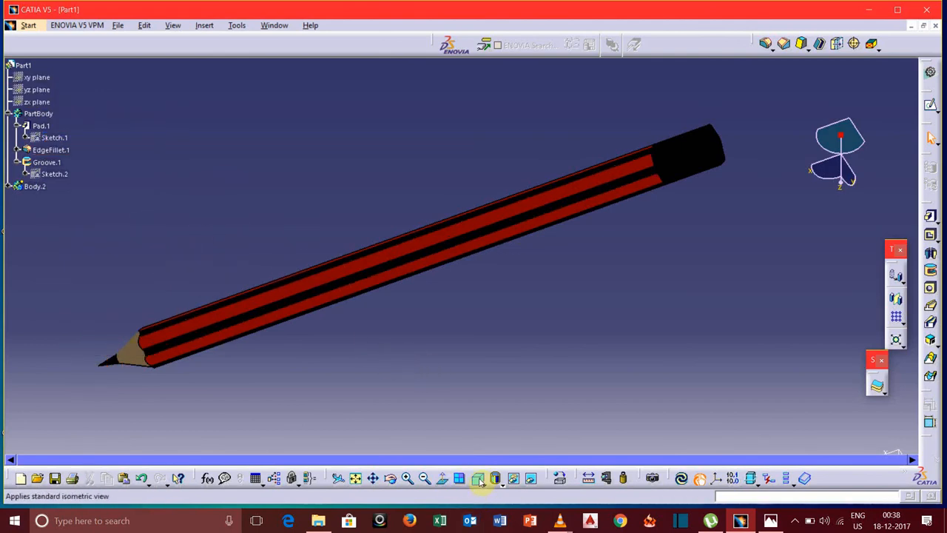